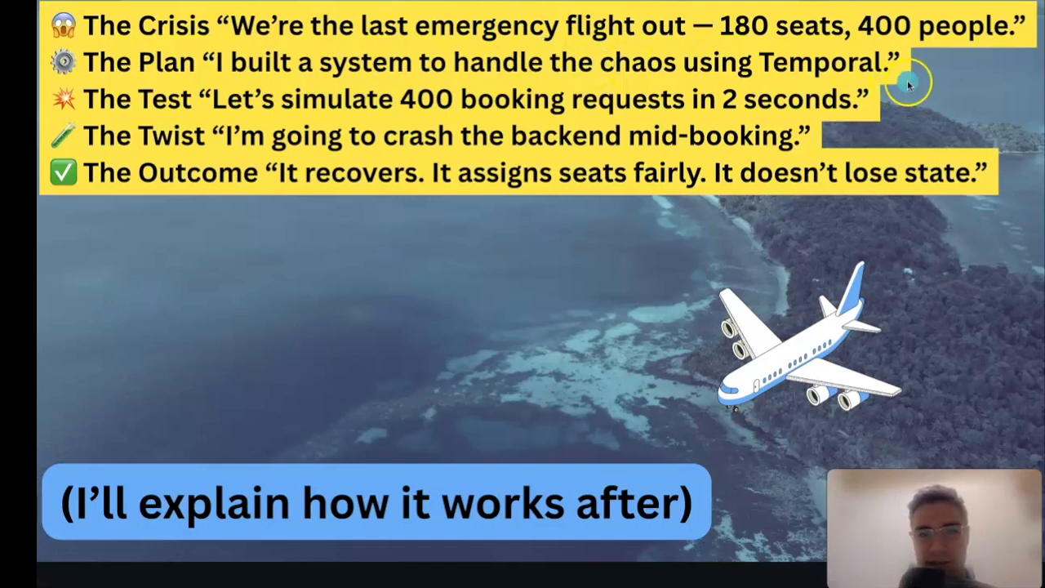
pyautogui.moveTo(342, 160)
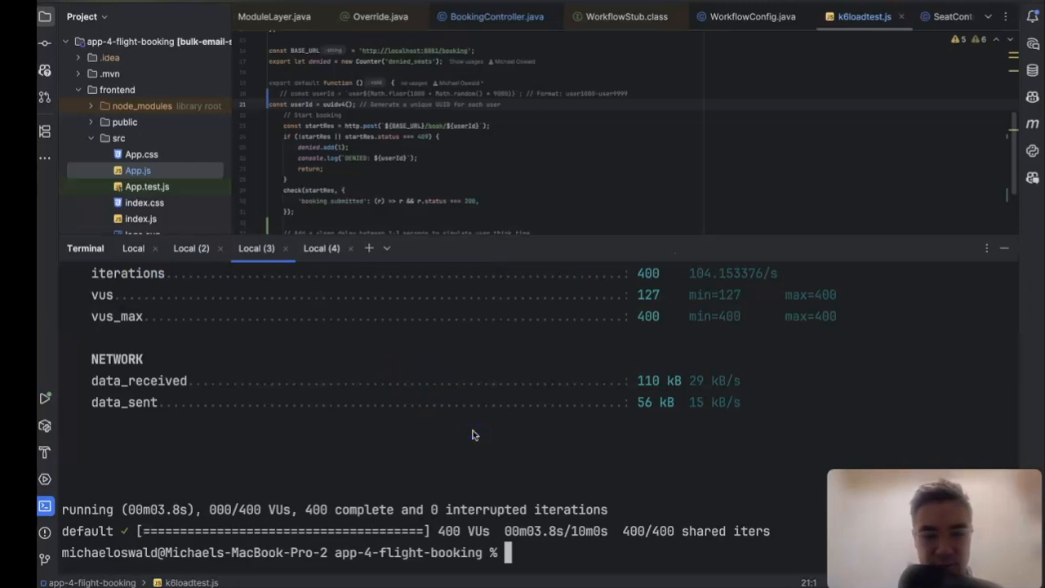
# Step: Run the k6 load test 'k6loadtest' with 400 VUs and 400 iterations from the terminal
pyautogui.write('k6 run --vus 400 --iterations 400 k6loadtest')
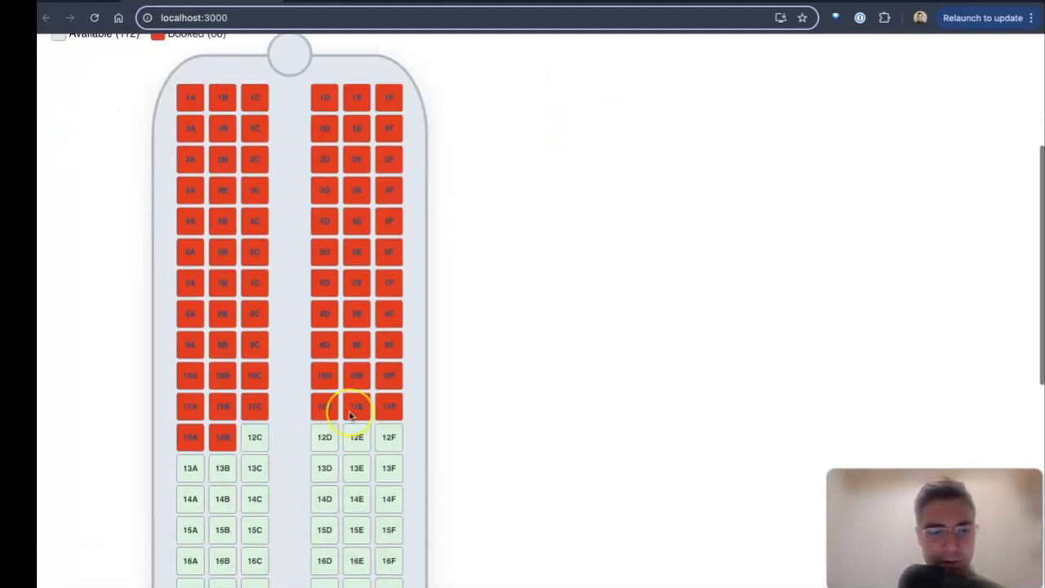
# Step: Scroll through the Failed to fetch runtime errors and reload the seat booking page
pyautogui.scroll(-3)
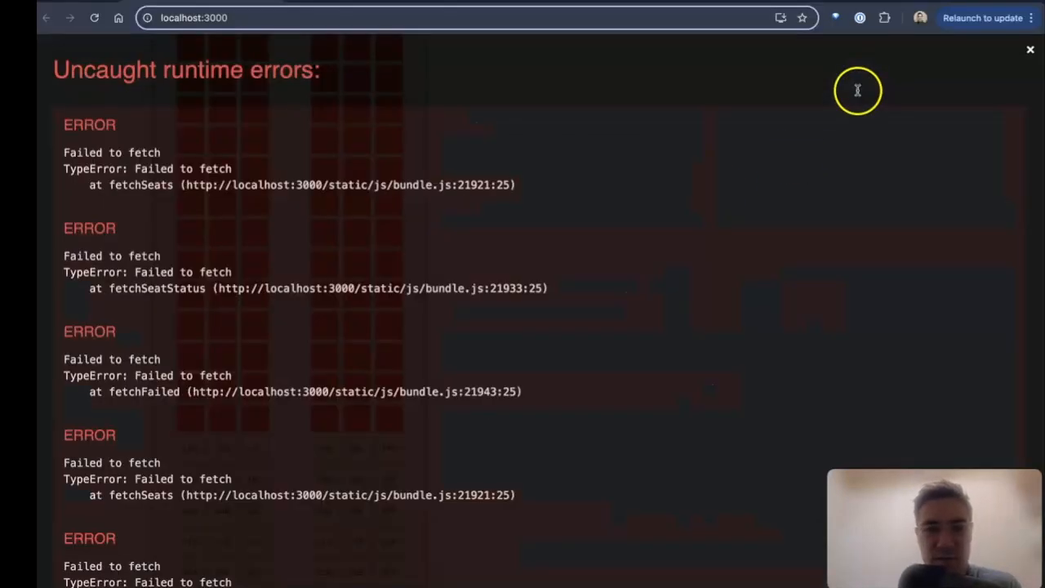
pyautogui.scroll(-3)
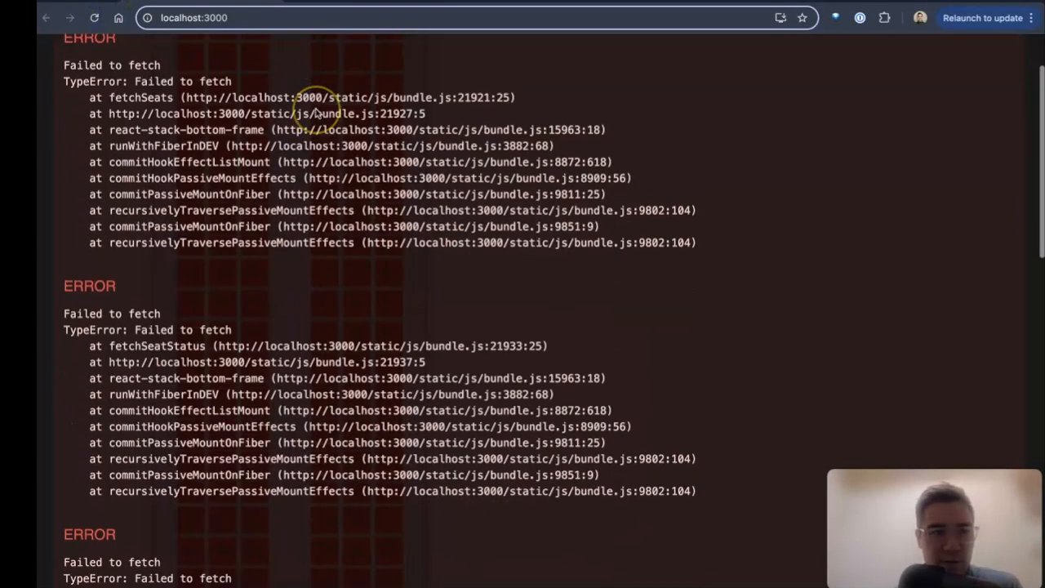
pyautogui.scroll(-3)
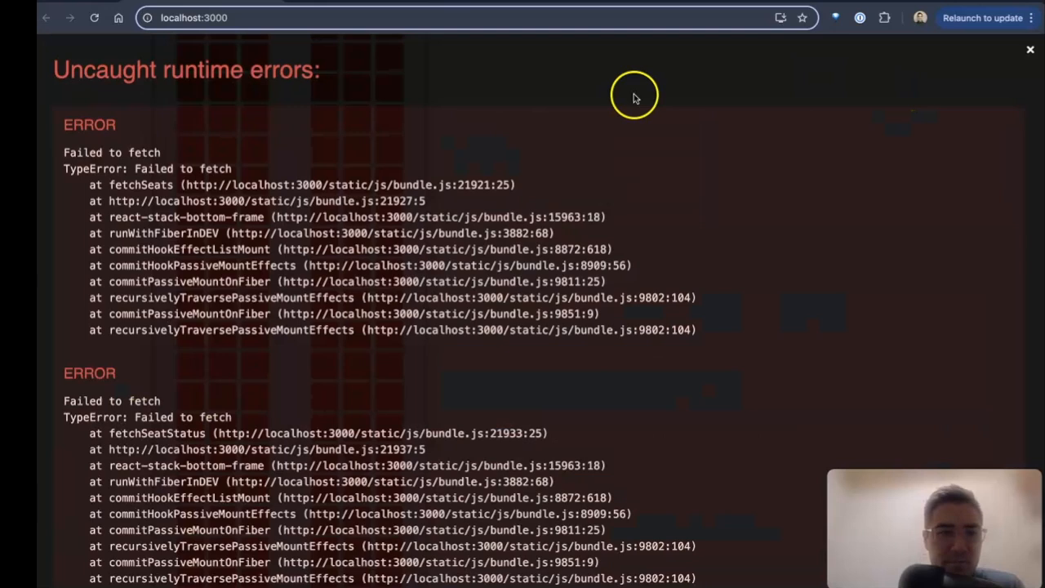
pyautogui.click(95, 17)
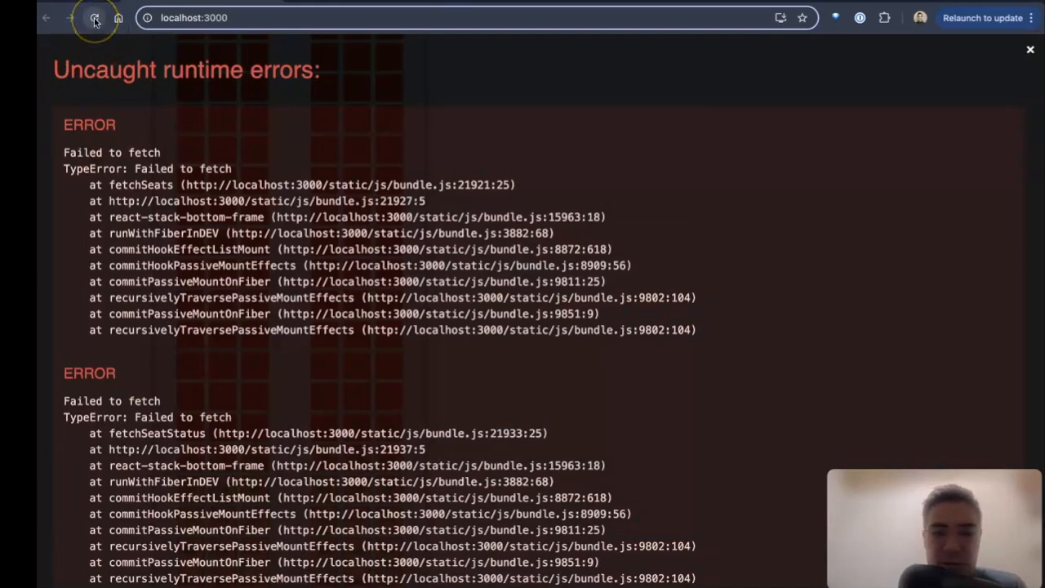
pyautogui.click(95, 16)
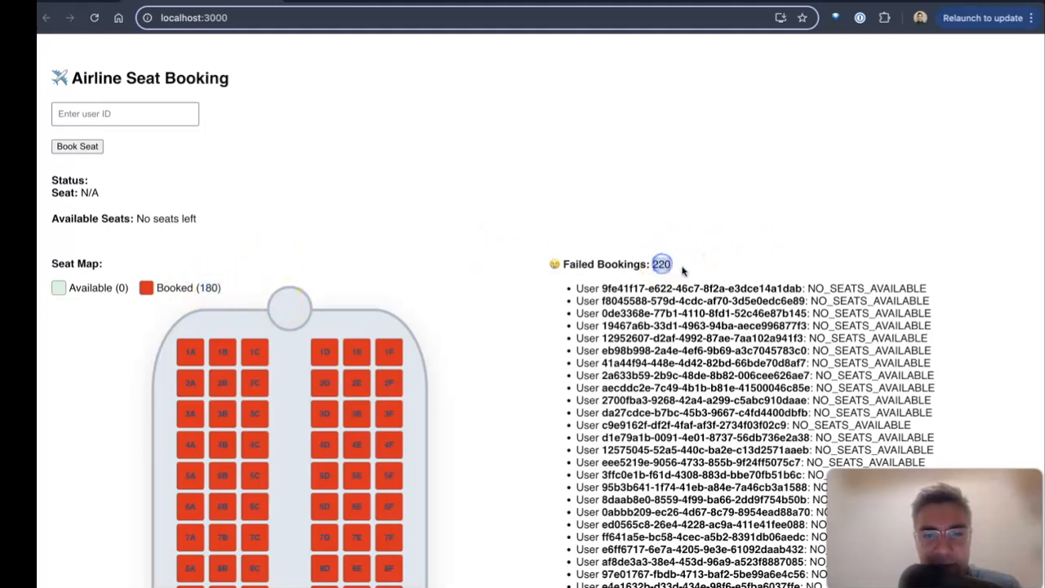
pyautogui.moveTo(367, 228)
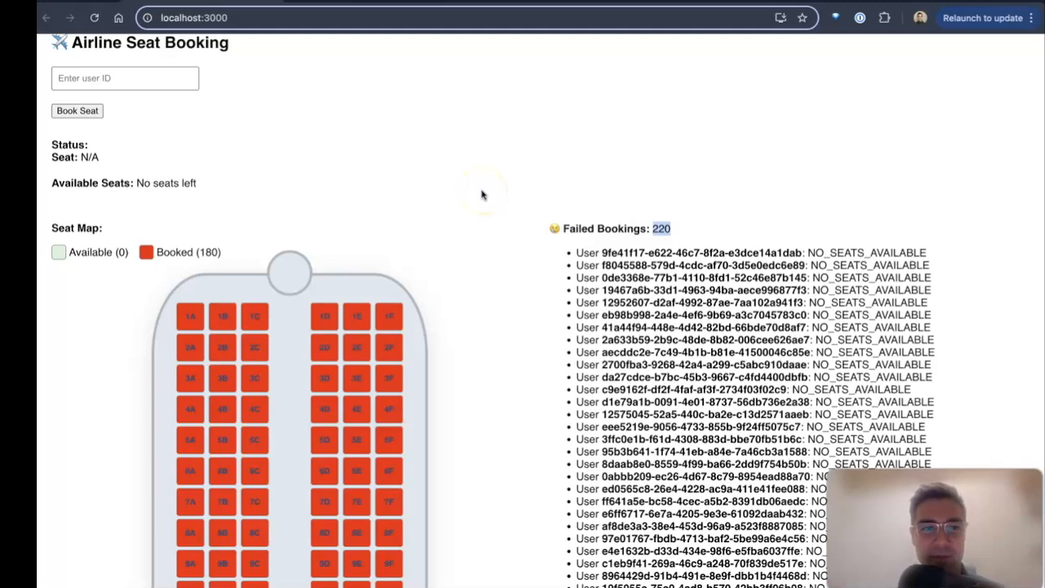
# Step: Scroll the recovered booking page past Booked (180) to the Failed Bookings: 220 list
pyautogui.scroll(-3)
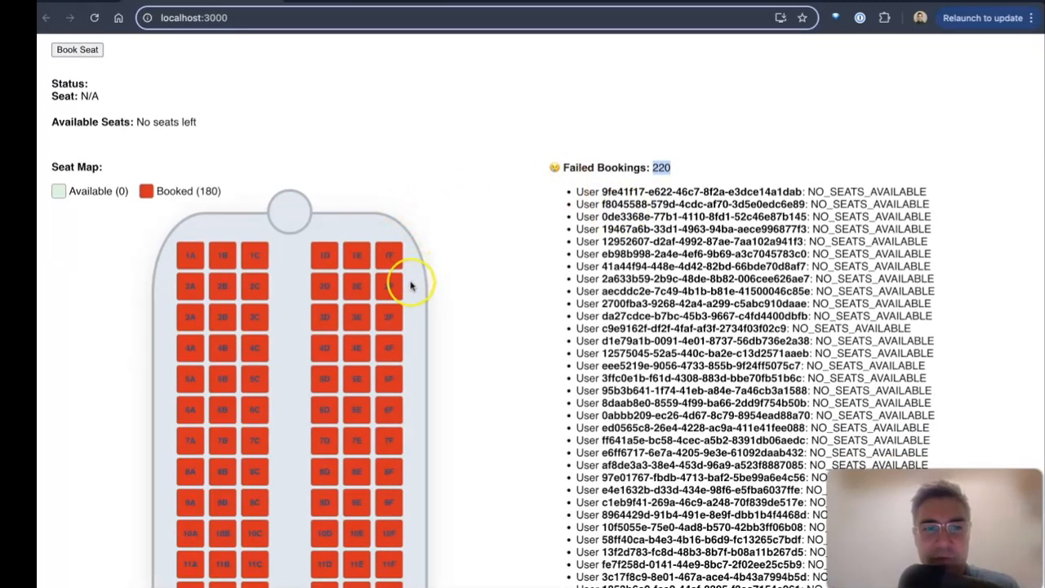
pyautogui.moveTo(411, 323)
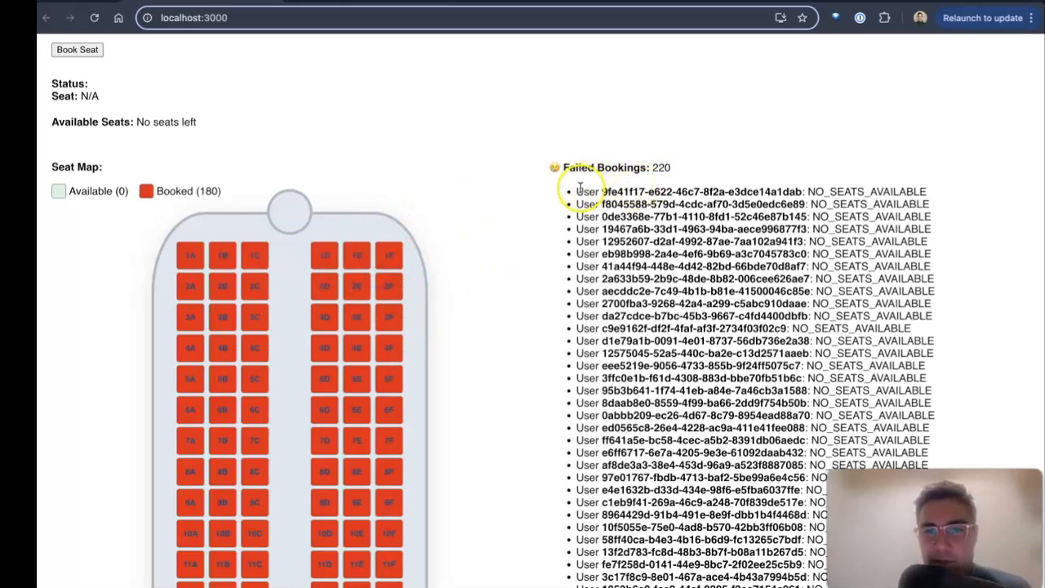
pyautogui.scroll(-3)
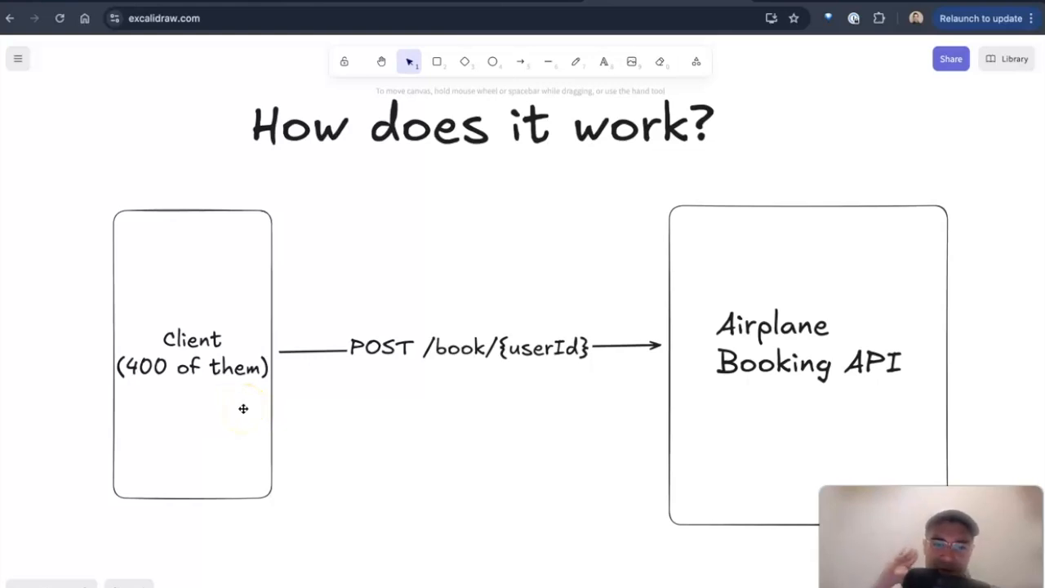
pyautogui.moveTo(451, 350)
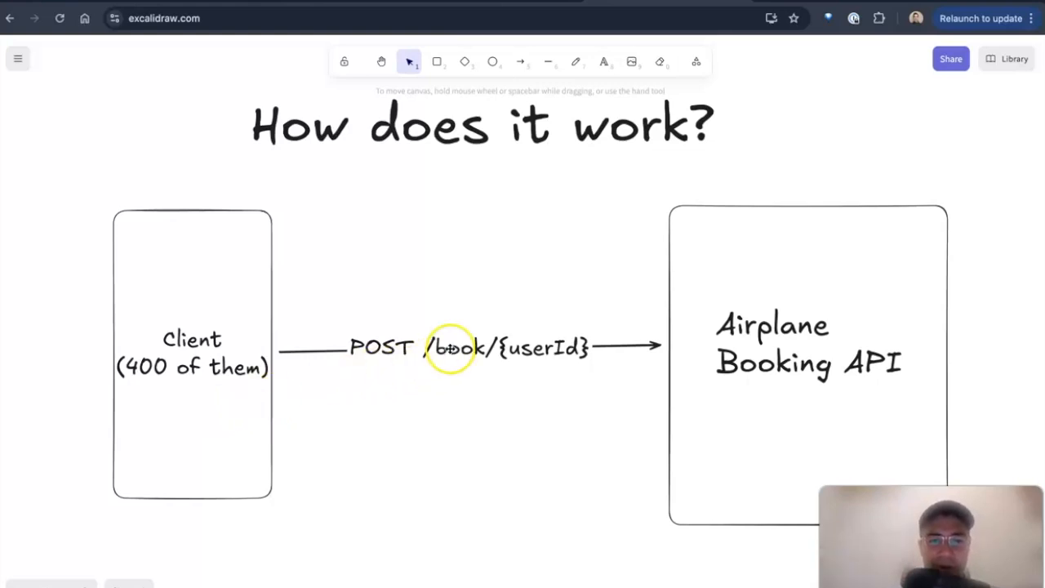
pyautogui.moveTo(745, 382)
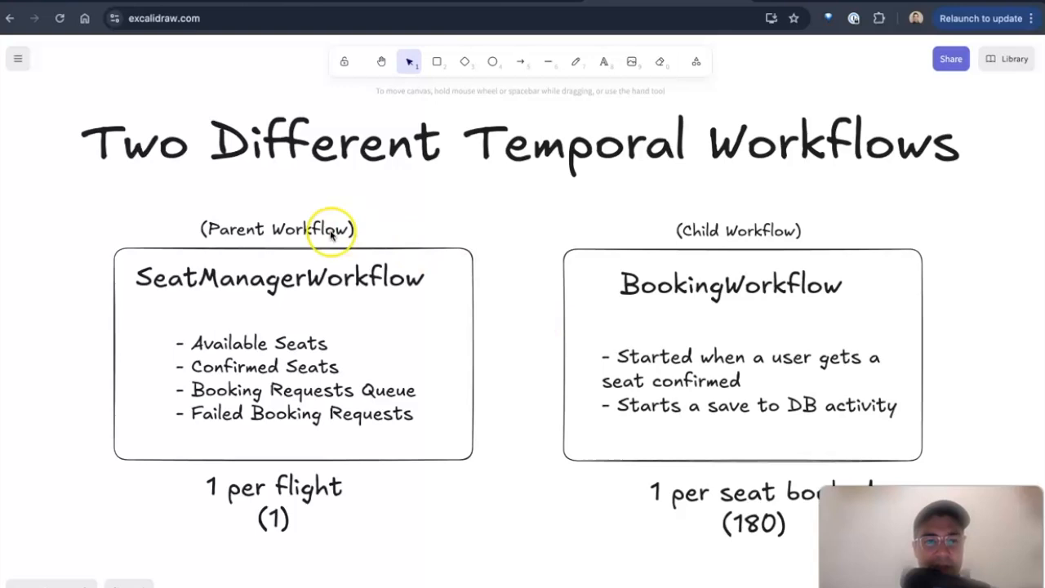
# Step: Focus the Two Different Temporal Workflows frame and highlight the Parent and Child Workflow labels
pyautogui.click(285, 278)
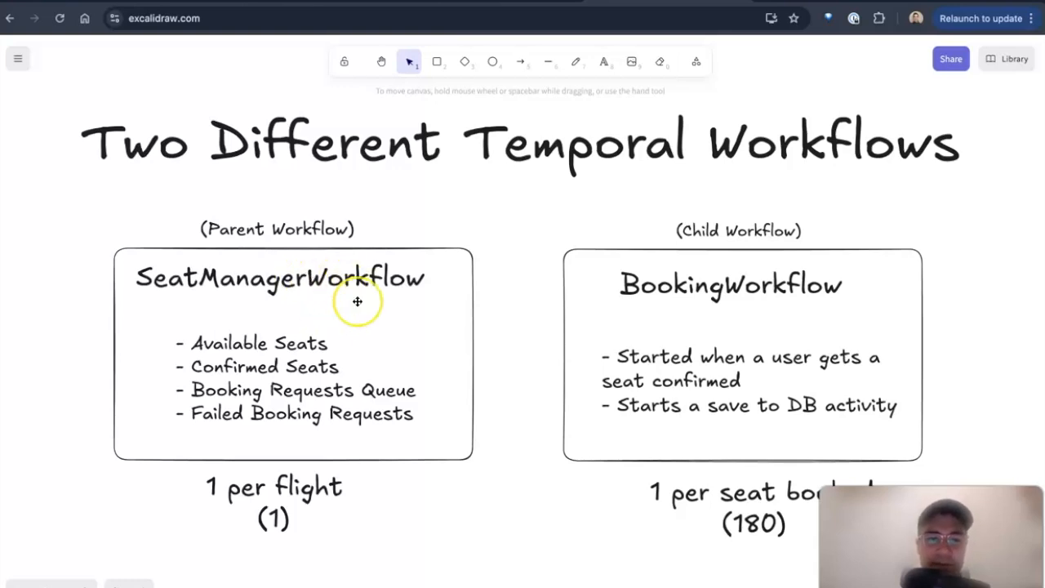
pyautogui.moveTo(813, 300)
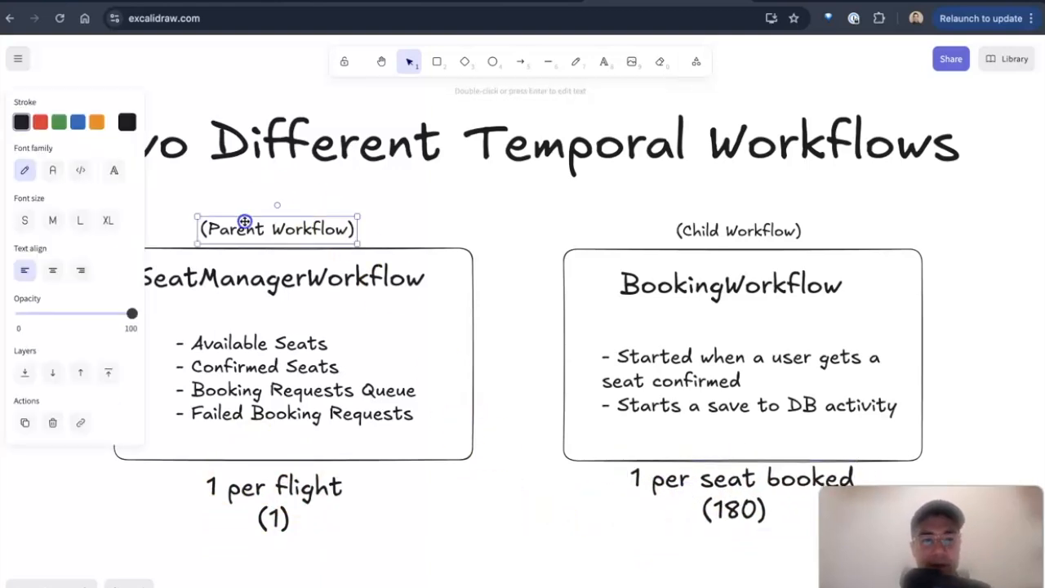
pyautogui.click(738, 230)
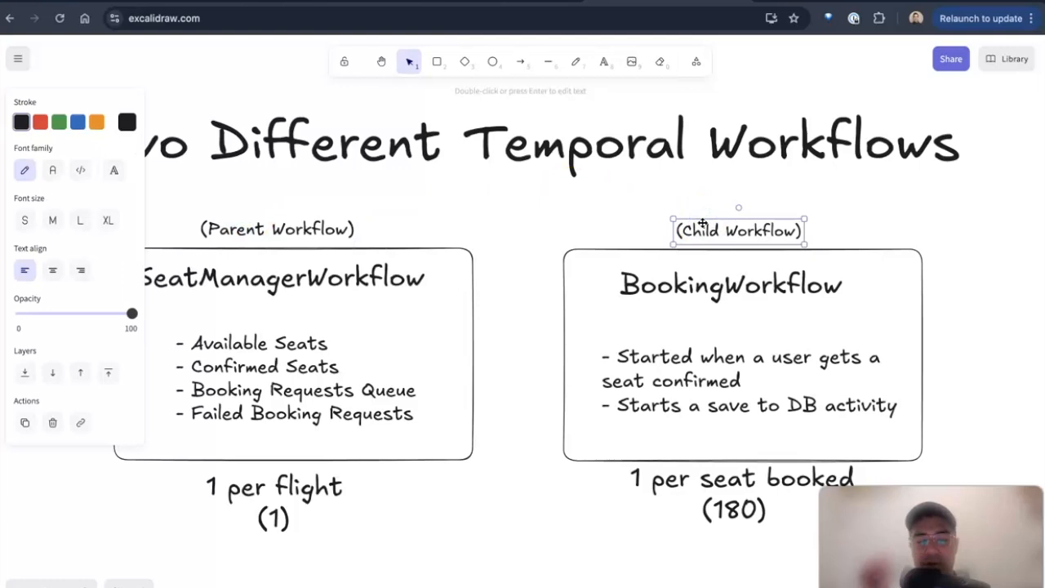
pyautogui.click(535, 211)
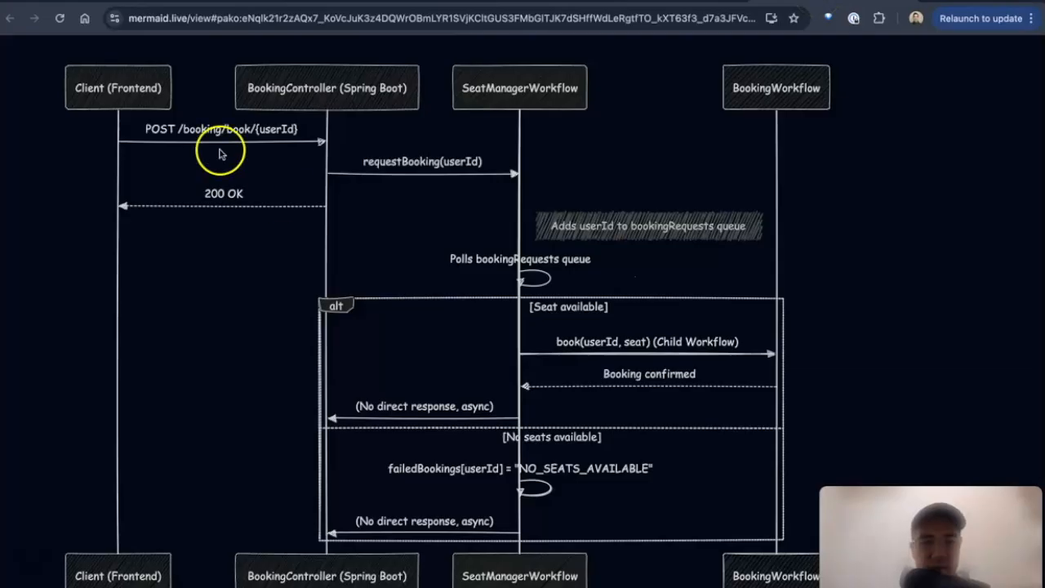
pyautogui.moveTo(98, 100)
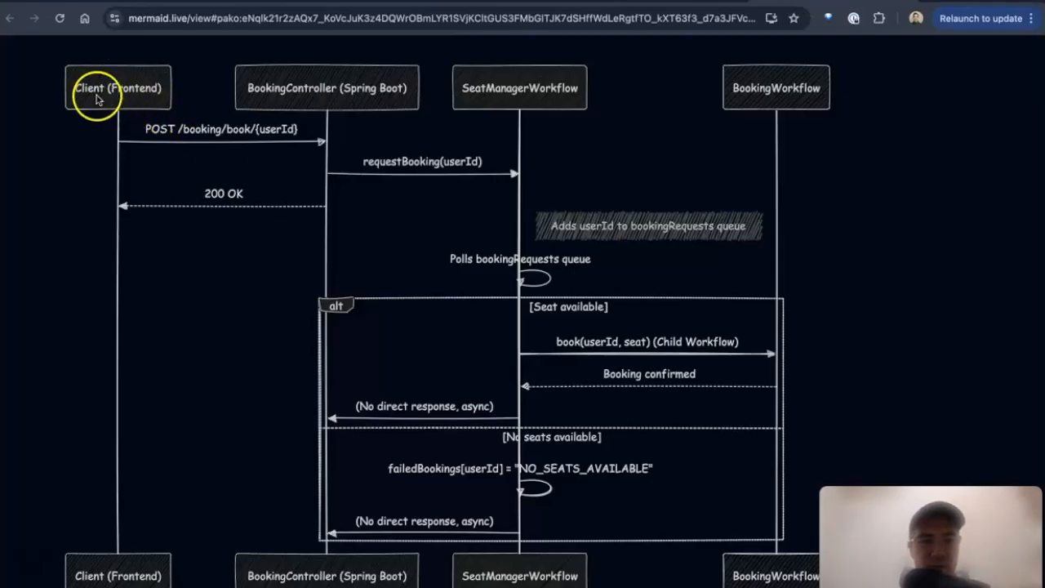
pyautogui.moveTo(342, 147)
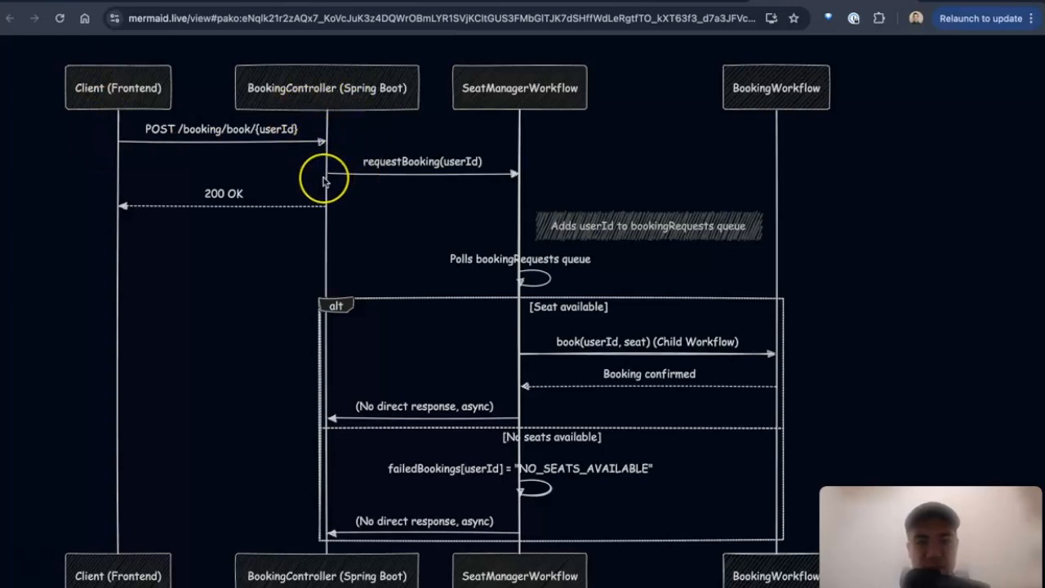
pyautogui.moveTo(393, 182)
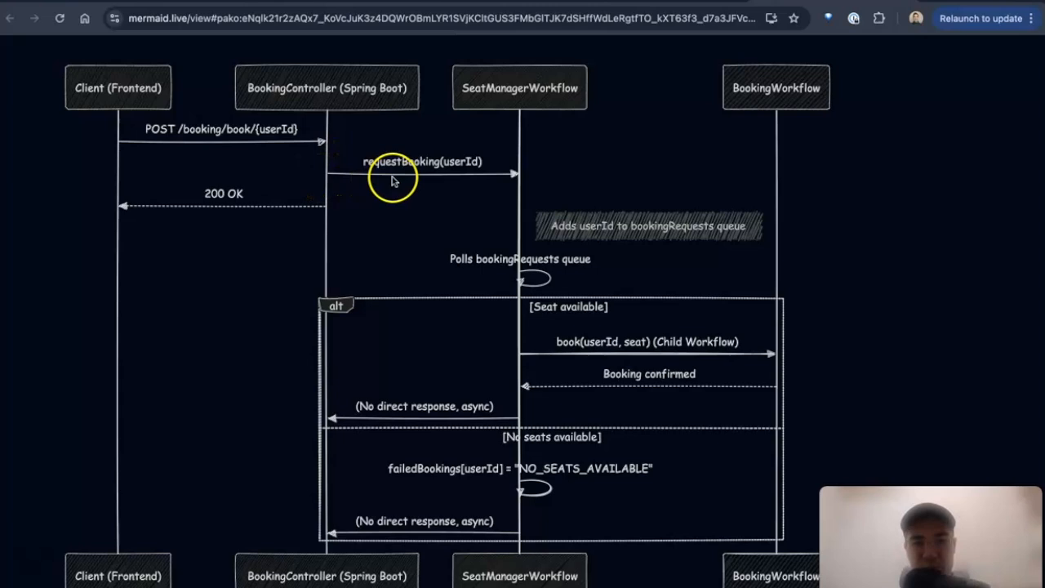
pyautogui.moveTo(555, 101)
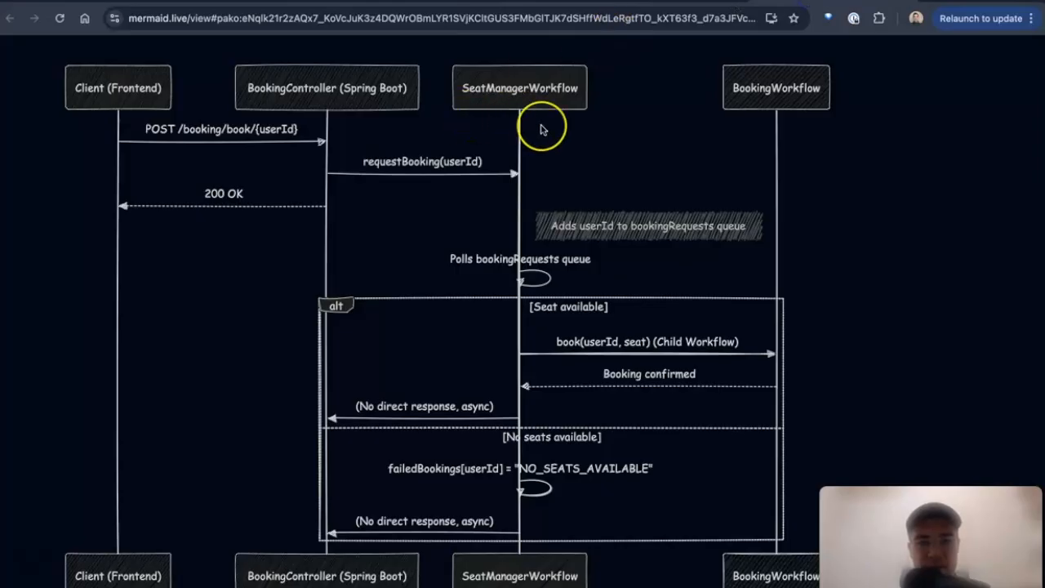
pyautogui.moveTo(257, 193)
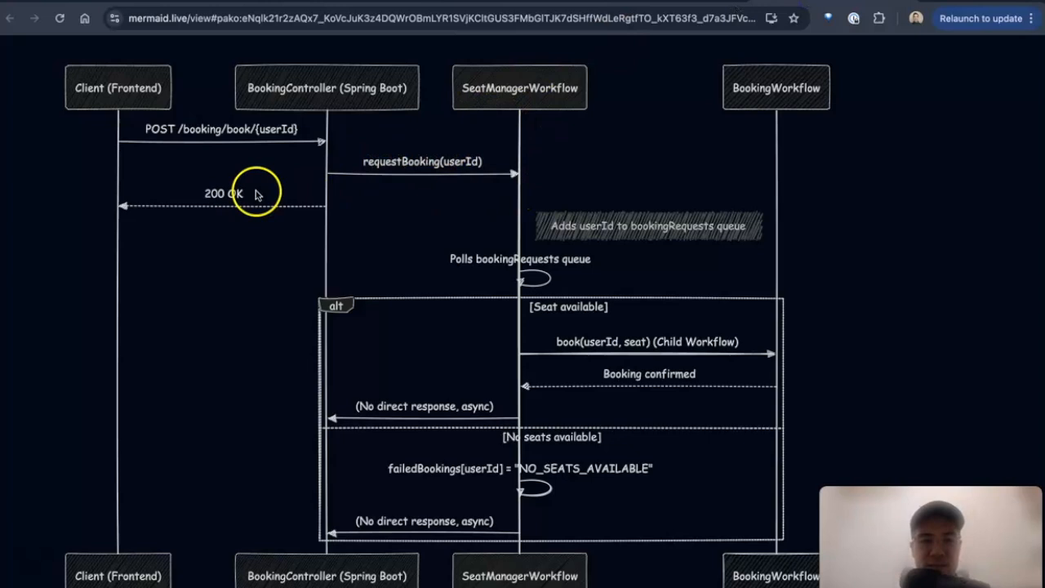
pyautogui.moveTo(127, 215)
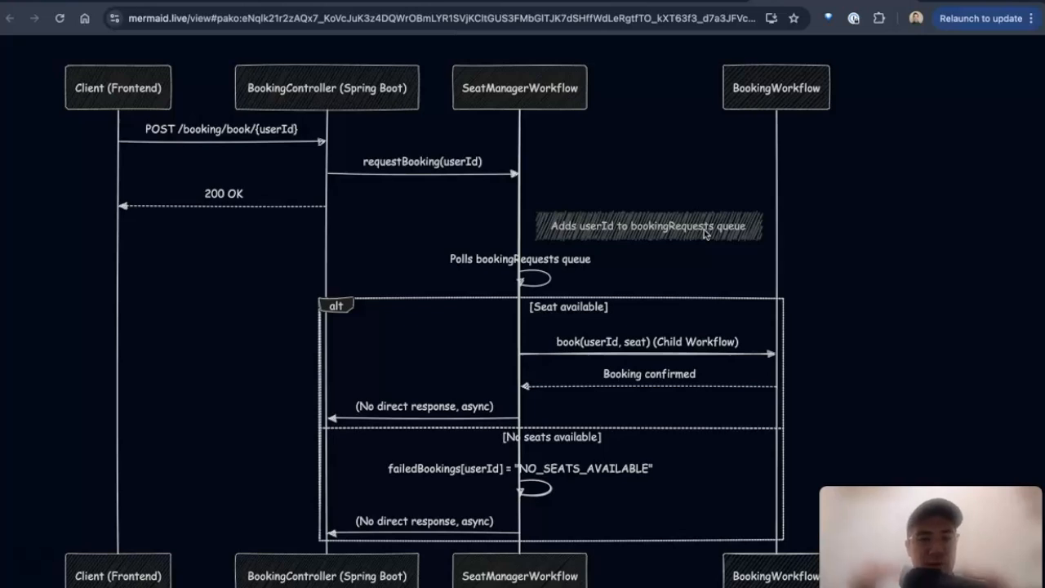
pyautogui.moveTo(647, 289)
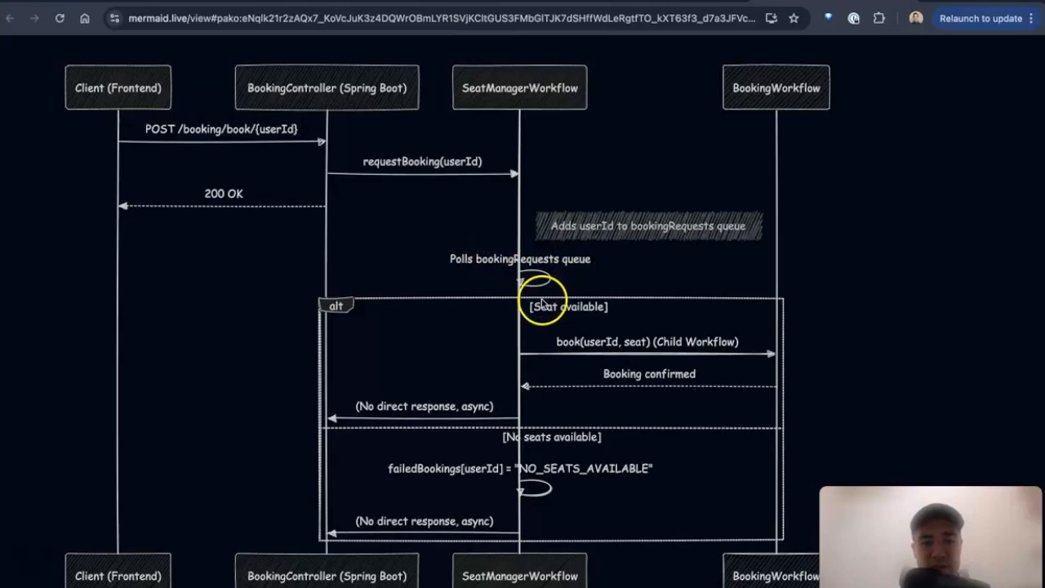
pyautogui.moveTo(474, 71)
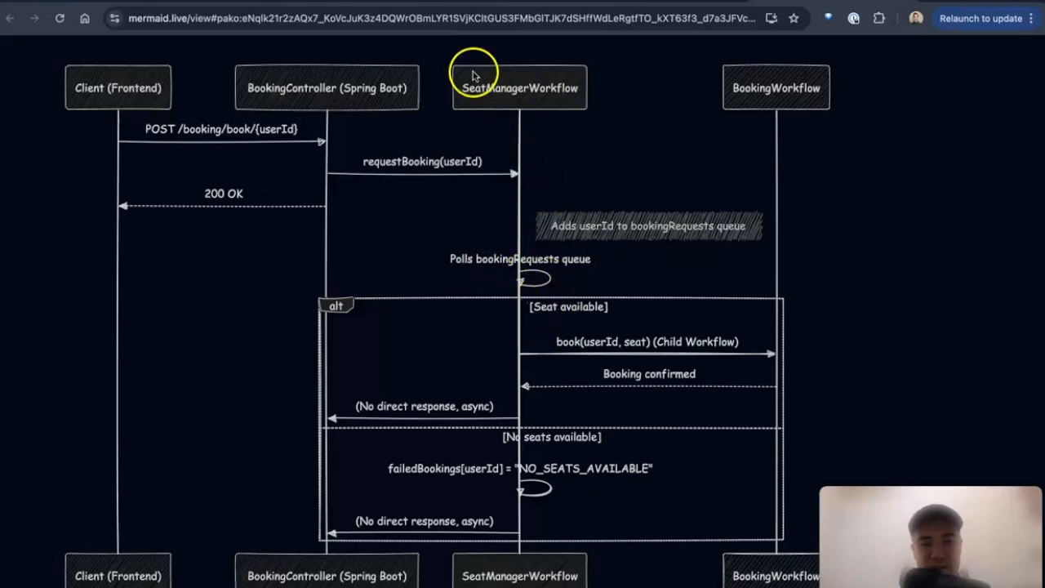
pyautogui.moveTo(565, 122)
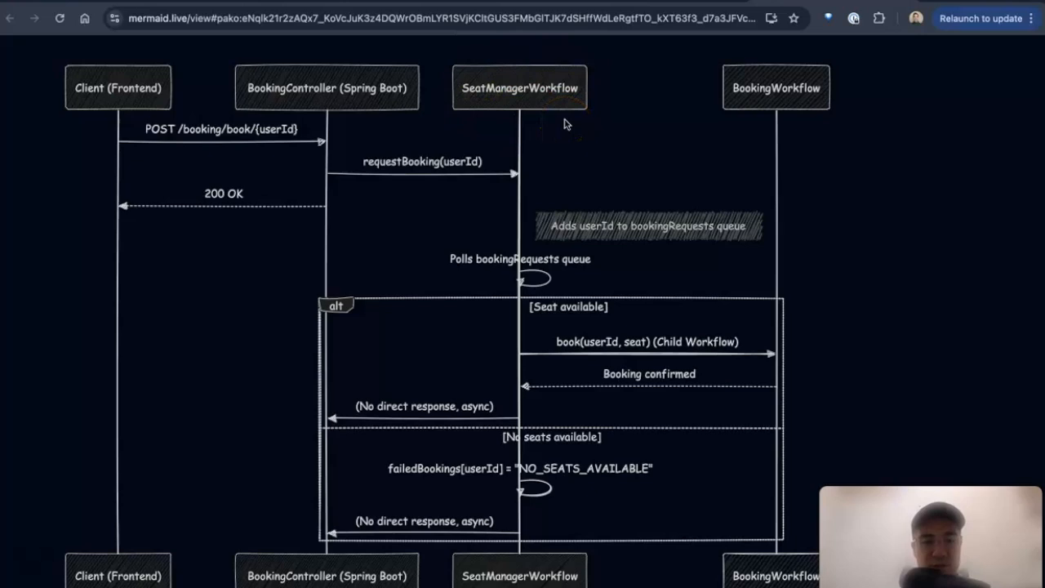
pyautogui.moveTo(549, 325)
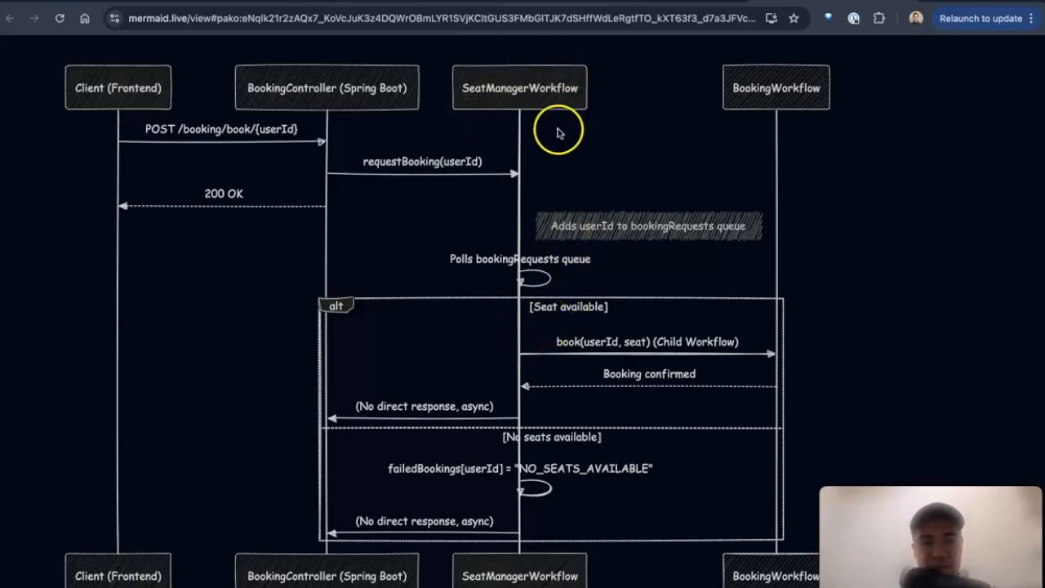
pyautogui.moveTo(529, 229)
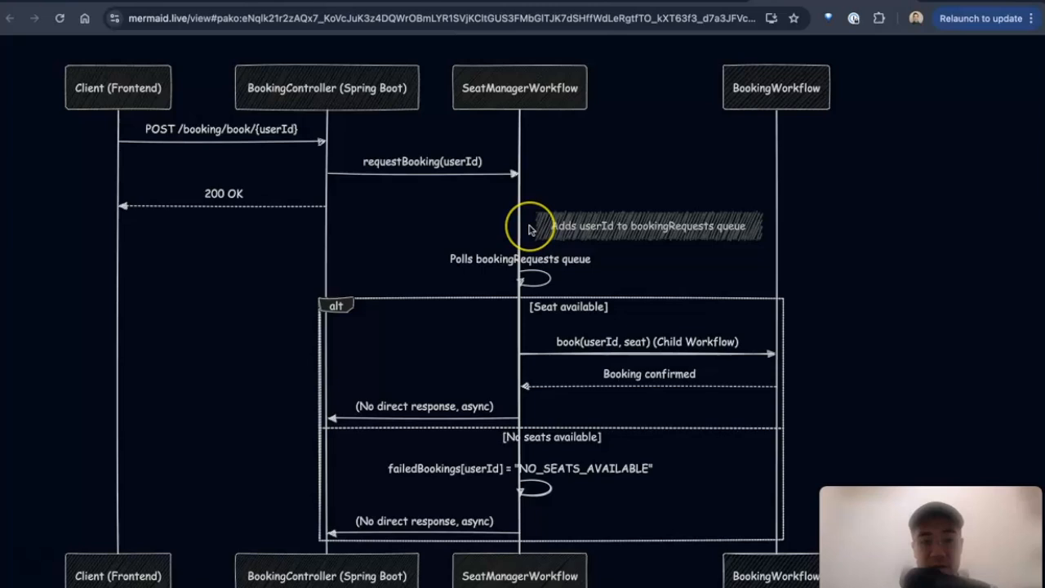
pyautogui.moveTo(552, 330)
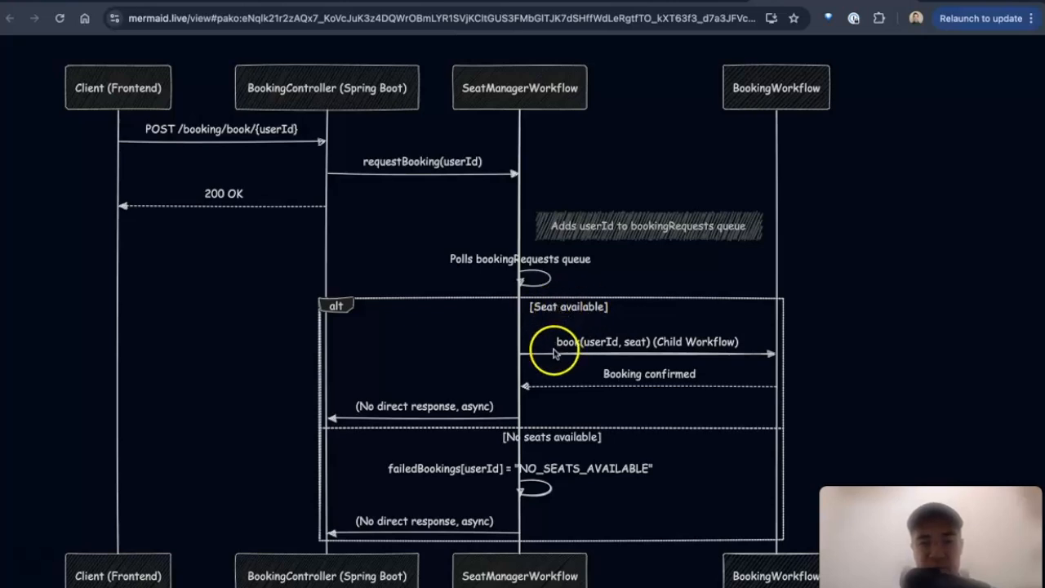
pyautogui.moveTo(689, 346)
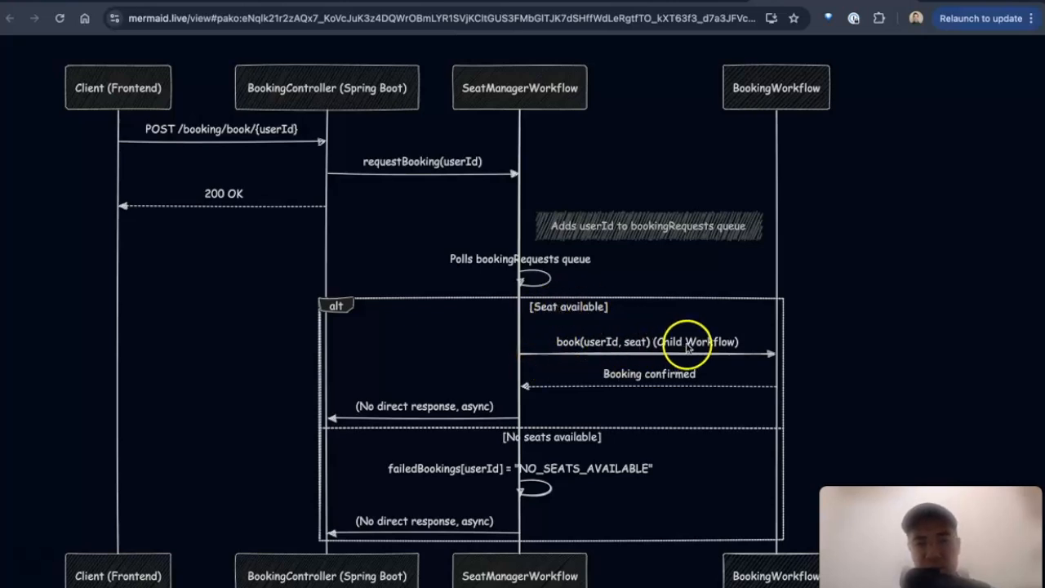
pyautogui.moveTo(768, 351)
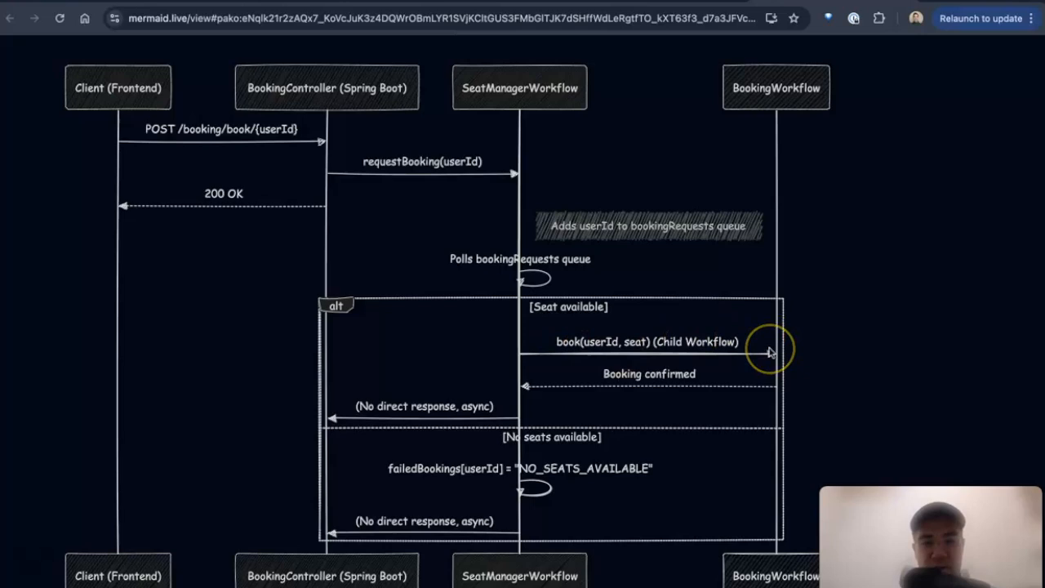
pyautogui.moveTo(568, 362)
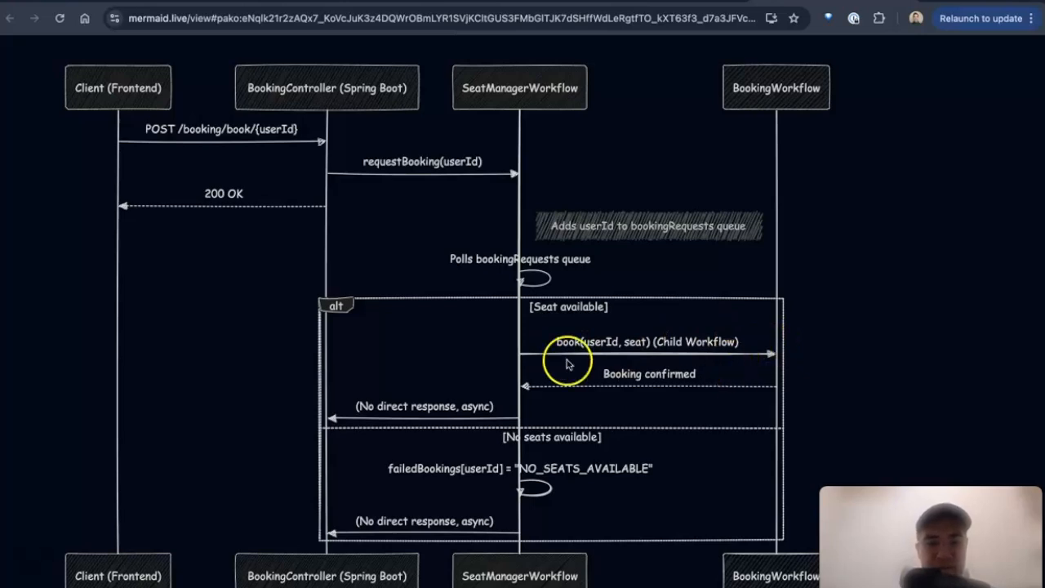
pyautogui.moveTo(522, 444)
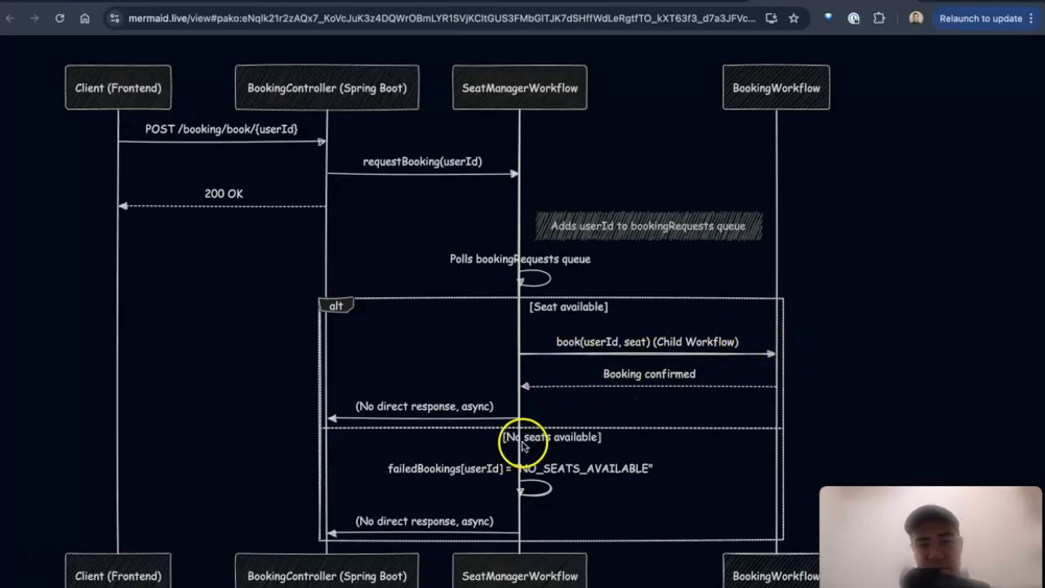
pyautogui.moveTo(437, 467)
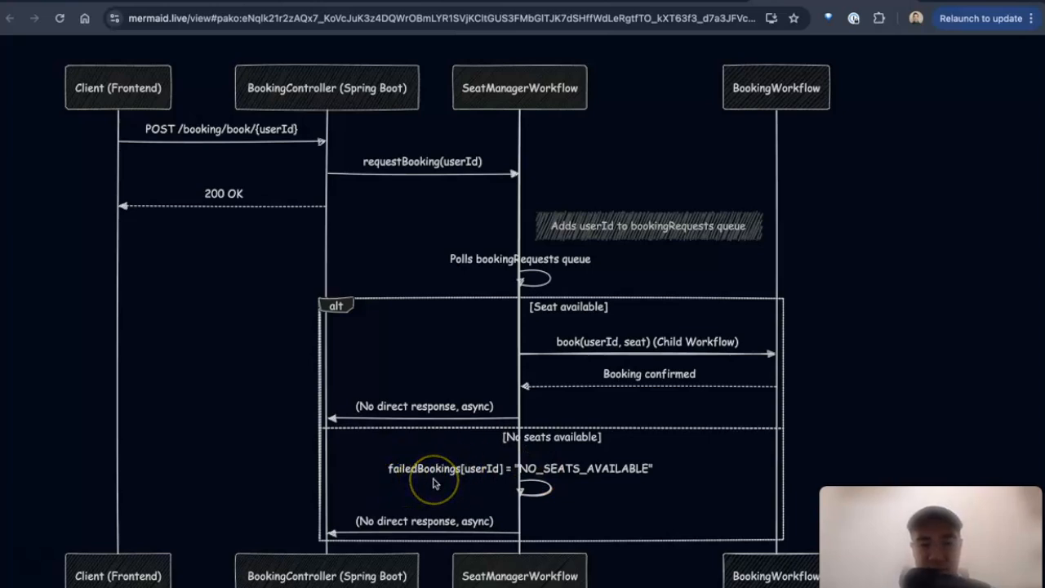
pyautogui.moveTo(490, 477)
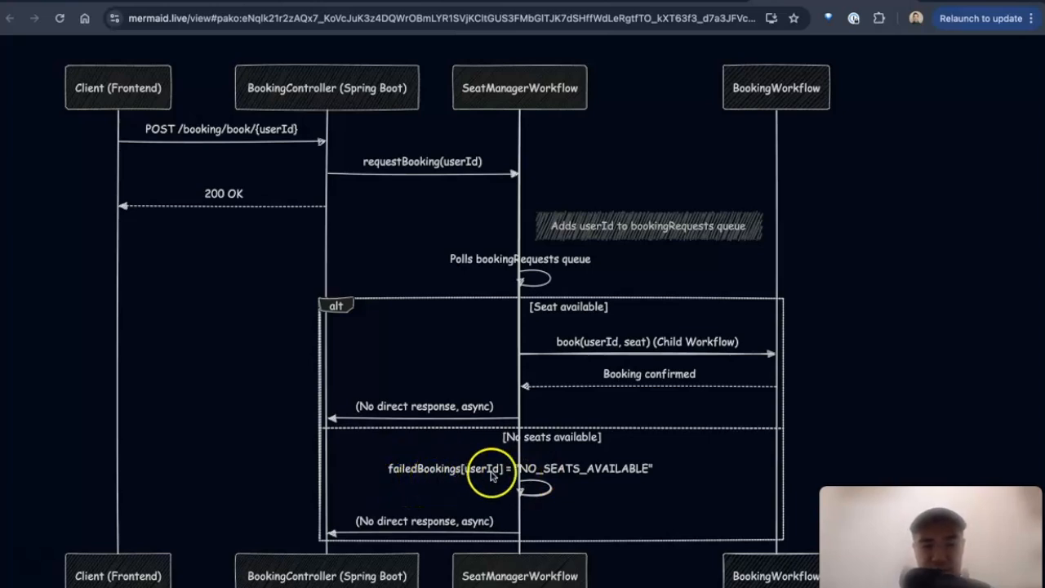
pyautogui.moveTo(601, 477)
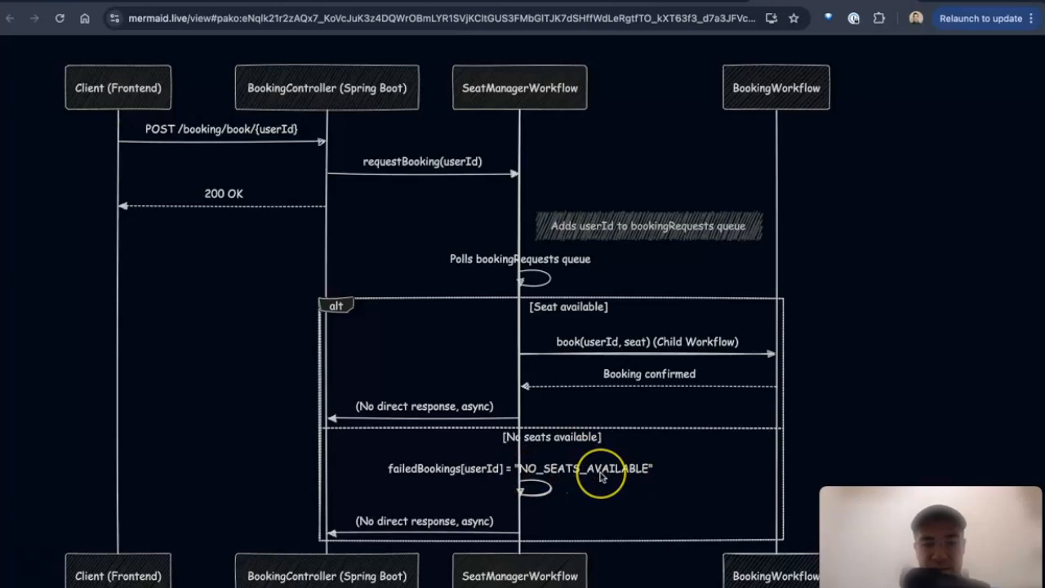
# Step: Finish reviewing the booking sequence diagram and switch to SeatManagerWorkflowImpl in IntelliJ IDEA
pyautogui.scroll(-3)
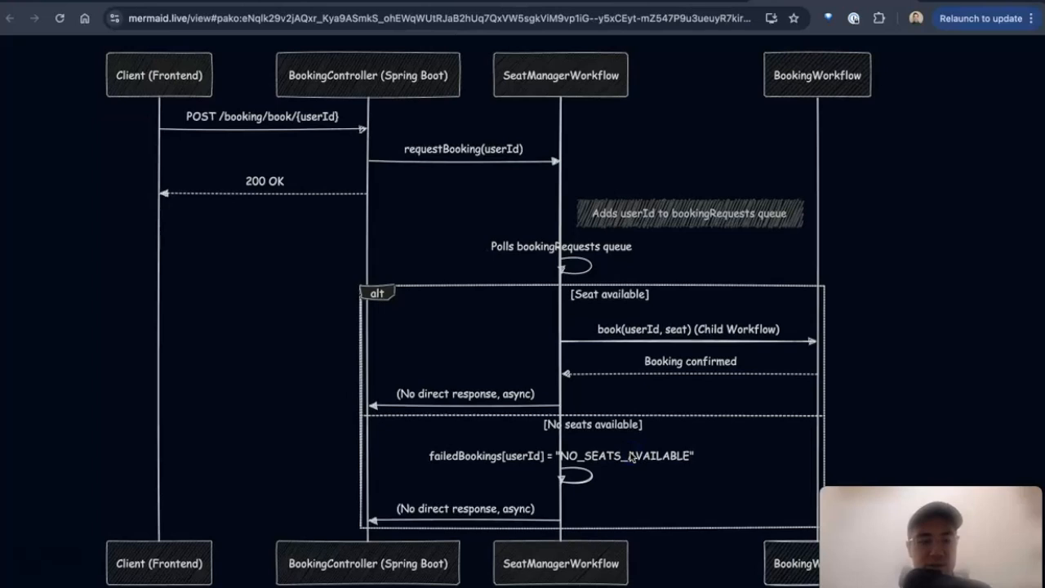
pyautogui.moveTo(243, 382)
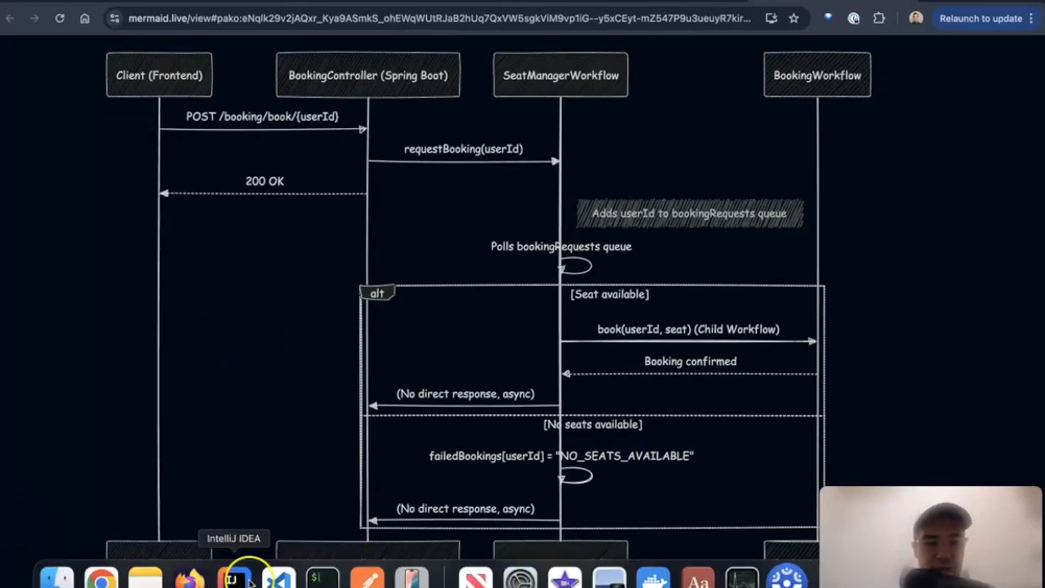
pyautogui.click(232, 580)
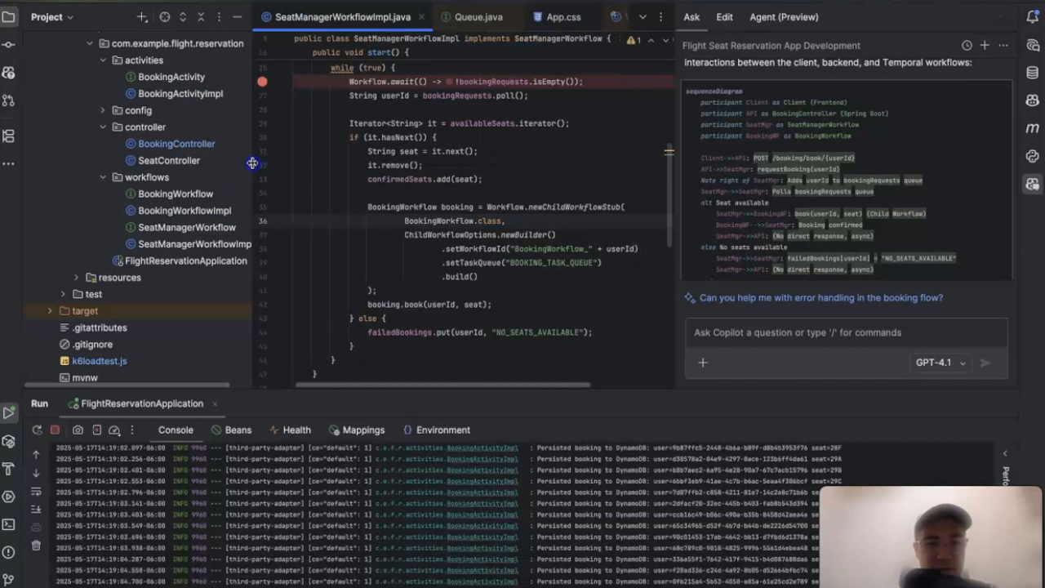